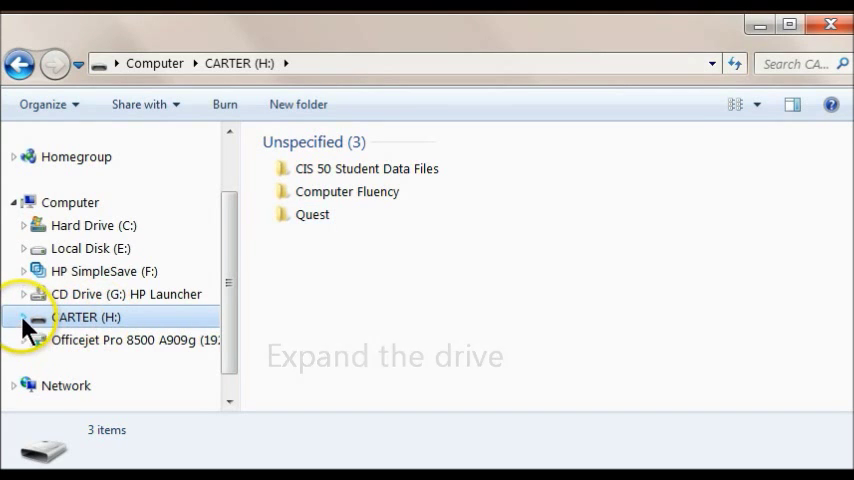
Expand the CARTER (H:) drive in the navigation pane to list its three folders
click(37, 317)
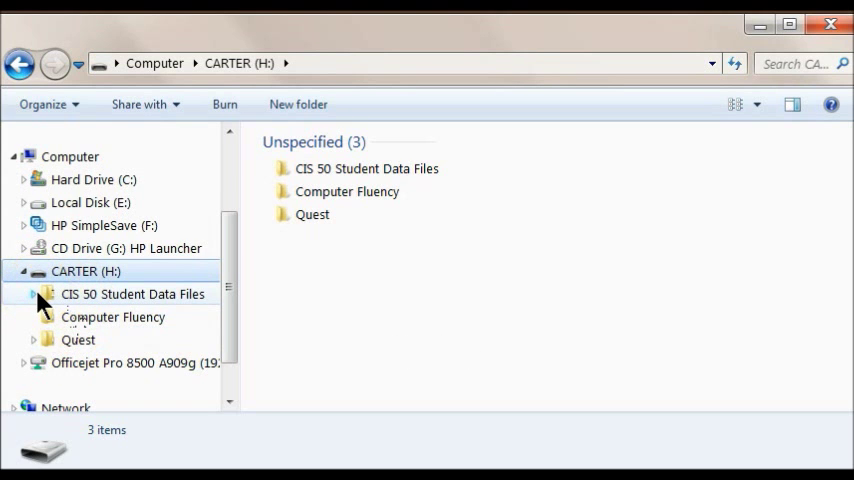
Expand CIS 50 Student Data Files and open Access data files, showing four chapter folders
click(33, 293)
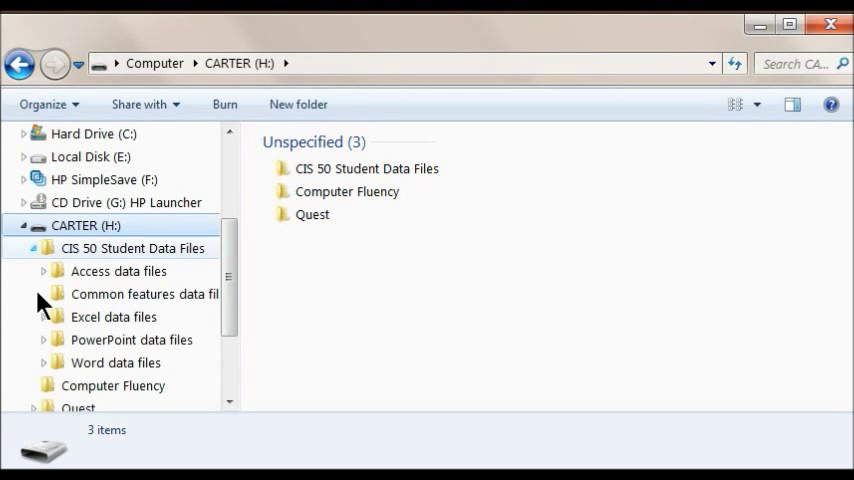
click(118, 271)
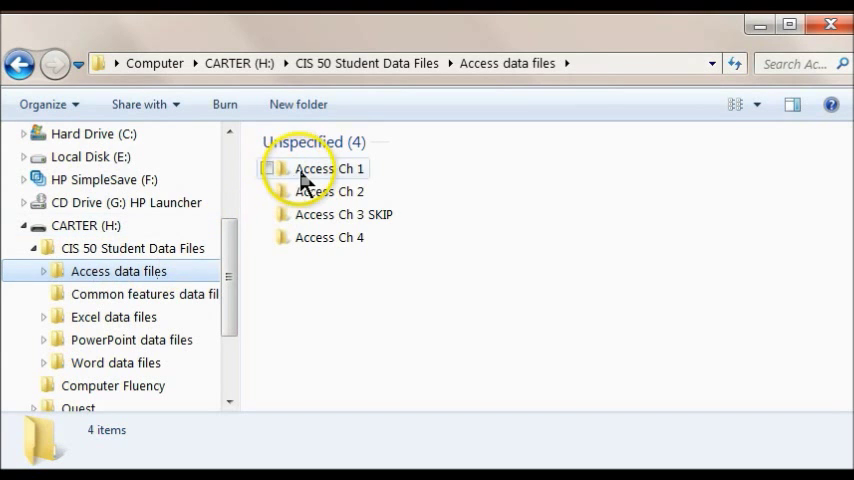
Open Access Ch 1 to show Chapter data files and a01_Schedule
double_click(330, 168)
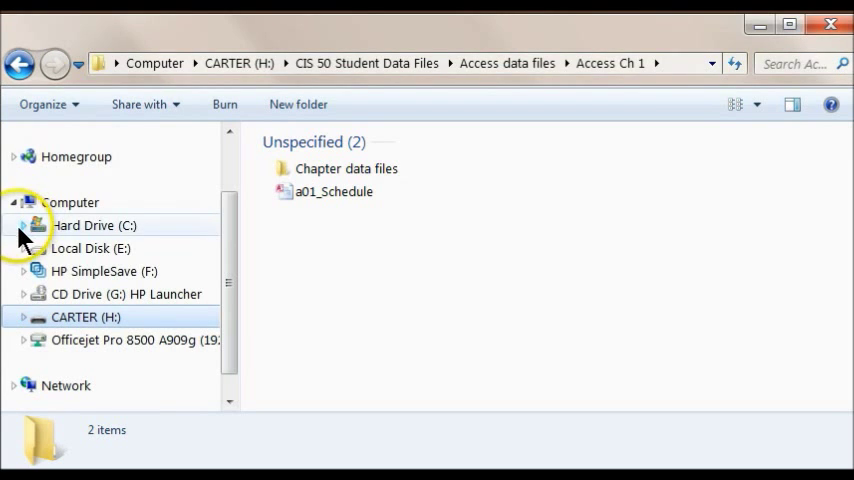
Collapse the Computer branch and select the Chapter data files folder in Access Ch 1
click(15, 202)
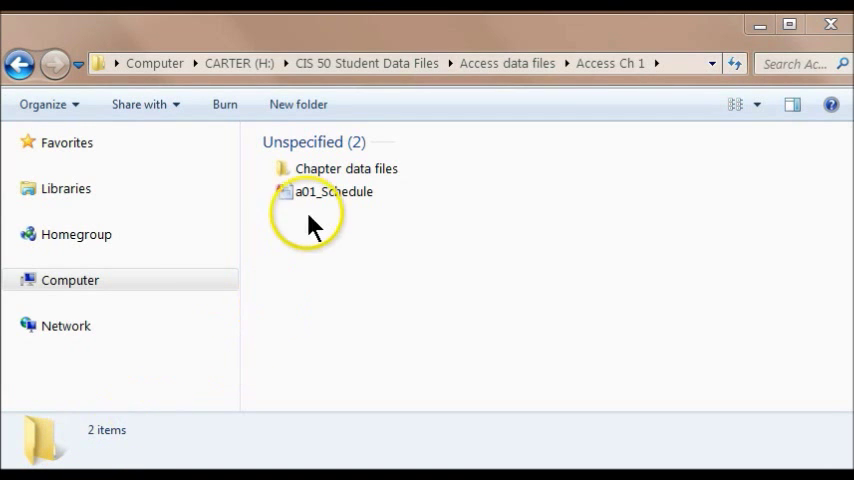
click(346, 168)
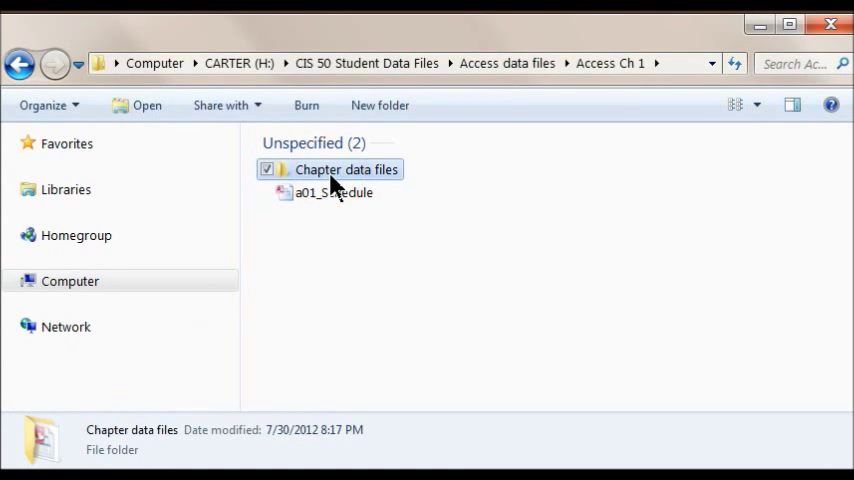